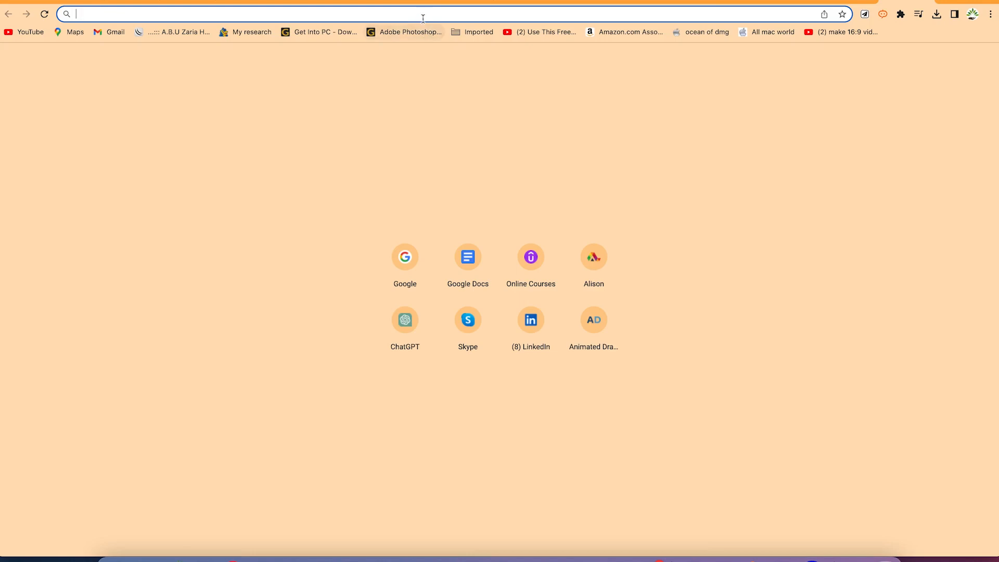
# Go to sketch.metademolab.com to load the Animated Drawings landing page.
pyautogui.write('https://sketch.metademolab.com/')
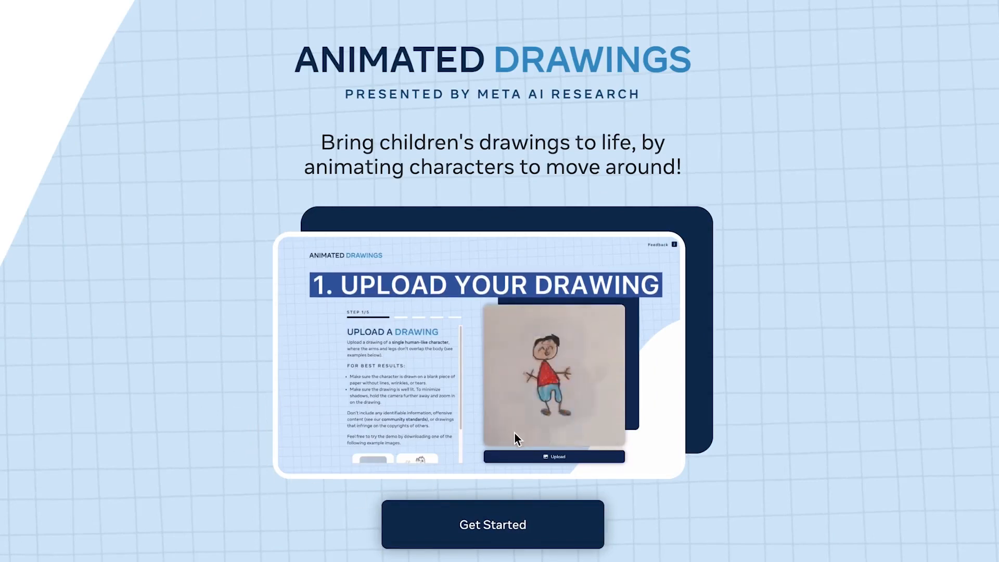
# Get started with the demo and reveal the Sample Drawings on the upload step.
pyautogui.click(492, 524)
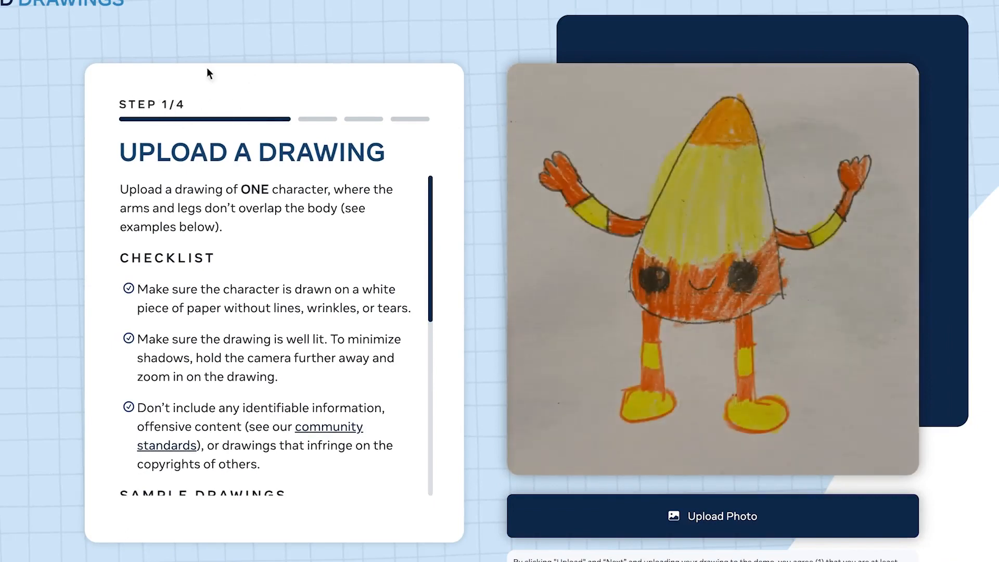
pyautogui.moveTo(118, 134)
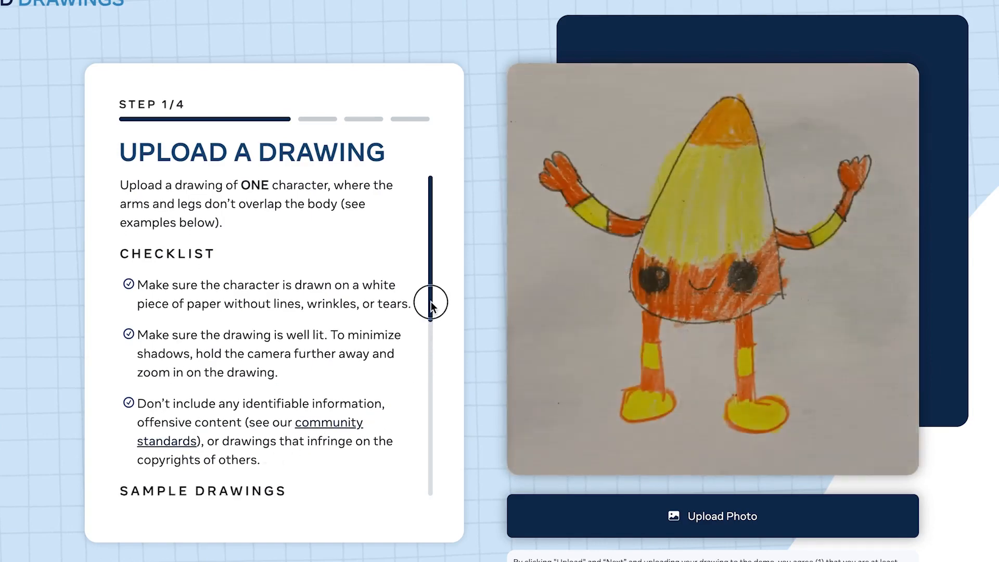
pyautogui.scroll(-3)
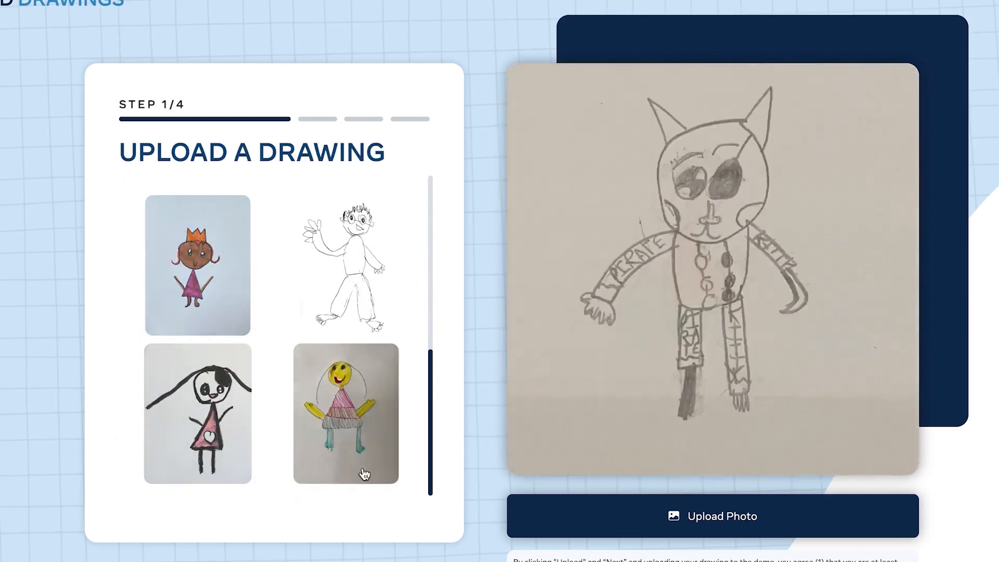
# Load the black-and-white waving boy sketch as the drawing, reaching the character-finding step.
pyautogui.click(197, 271)
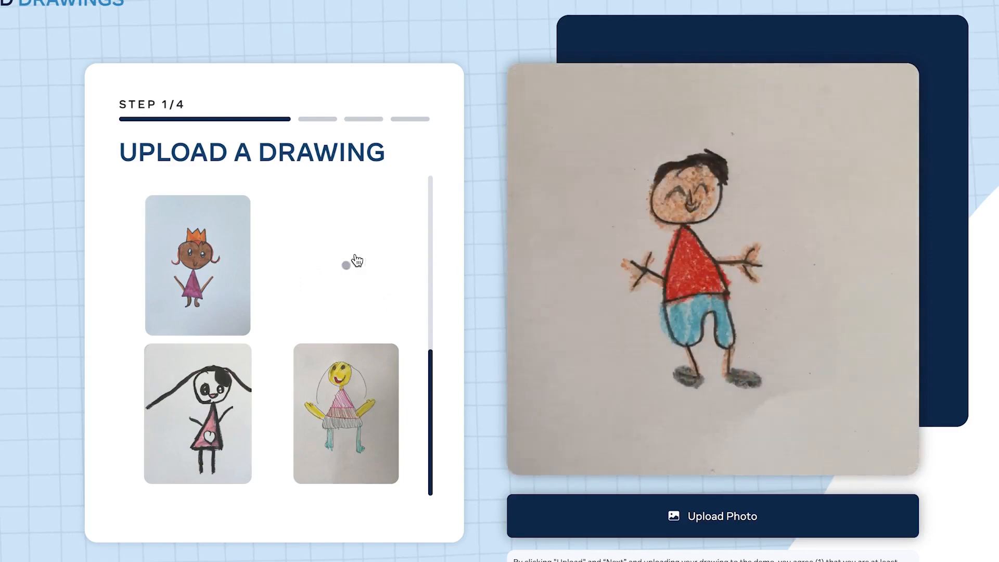
pyautogui.click(711, 516)
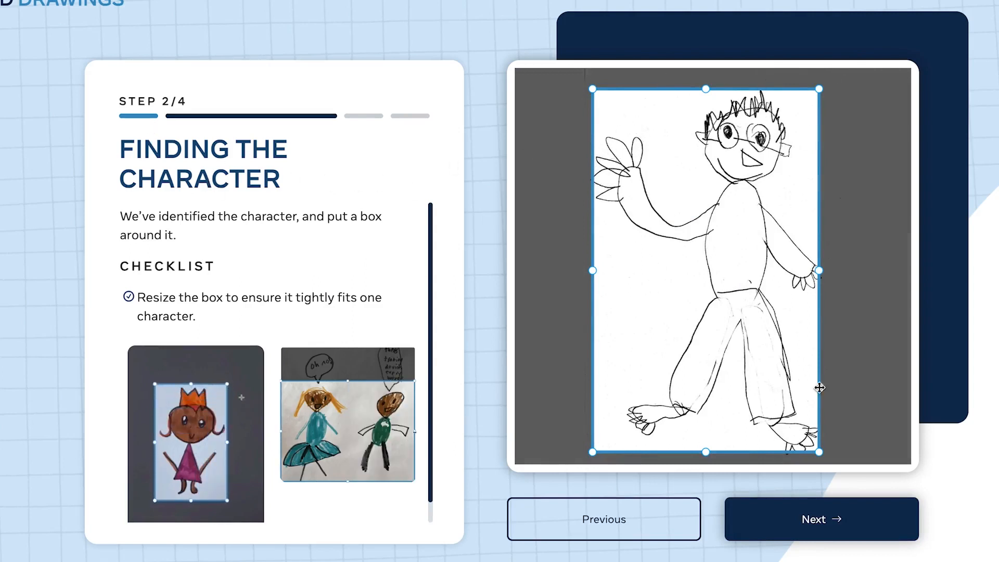
pyautogui.moveTo(203, 256)
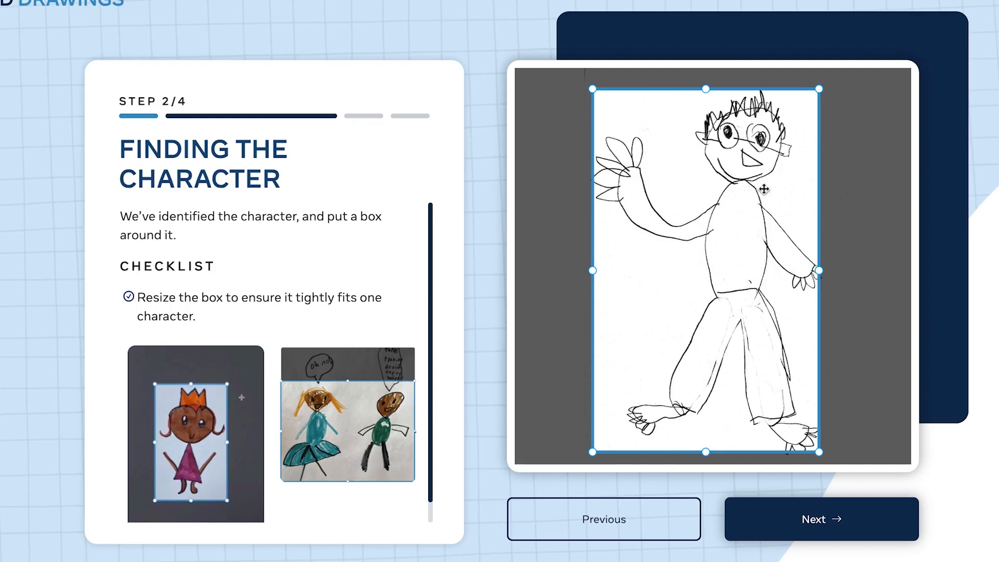
pyautogui.moveTo(951, 343)
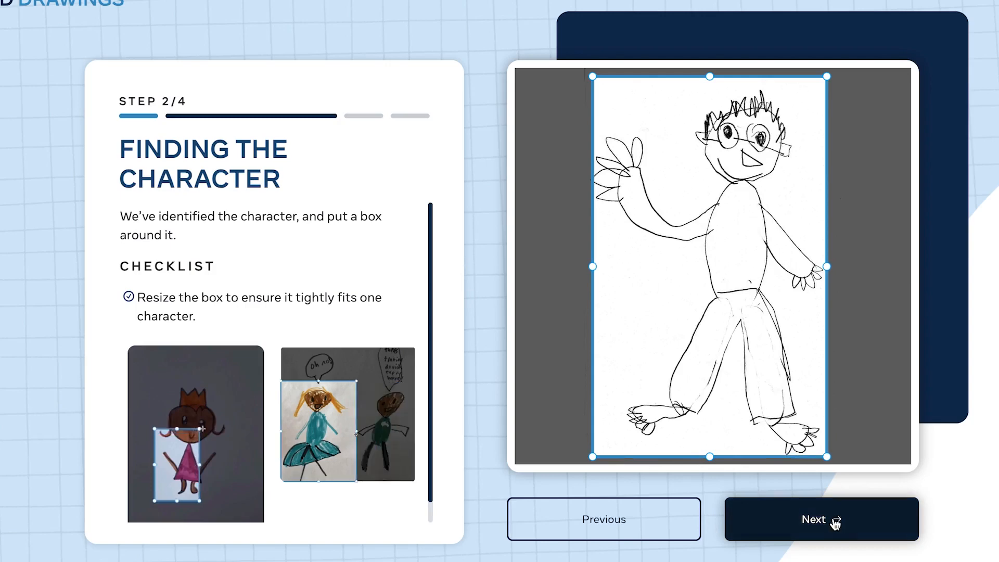
# Accept the character box around the waving boy and continue to background separation.
pyautogui.click(821, 520)
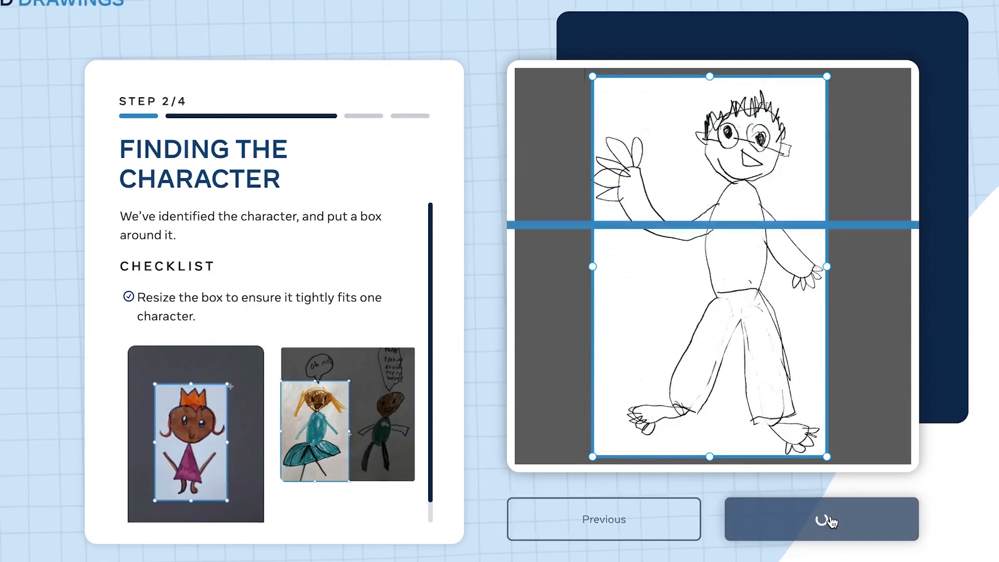
pyautogui.click(826, 520)
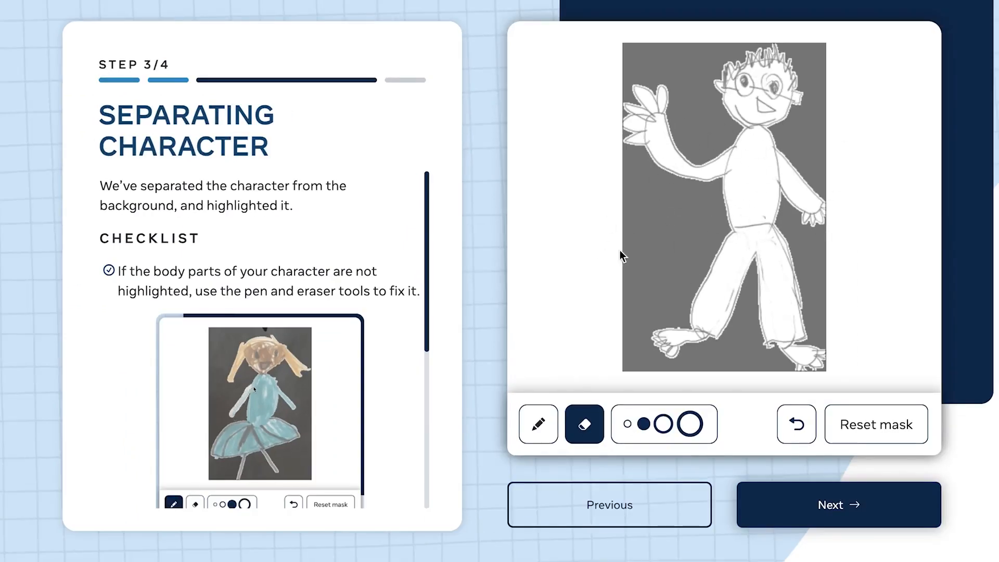
pyautogui.moveTo(773, 90)
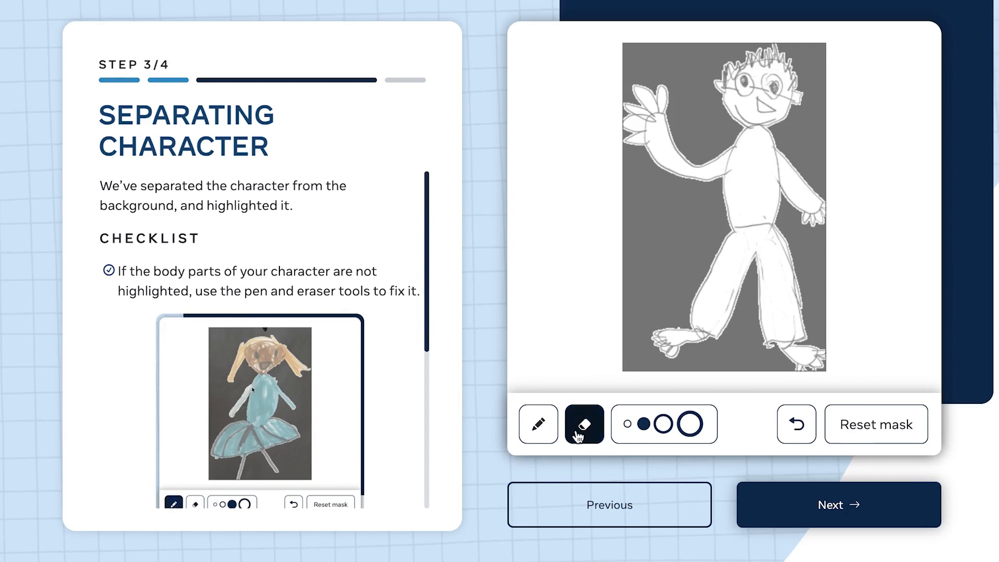
pyautogui.moveTo(692, 324)
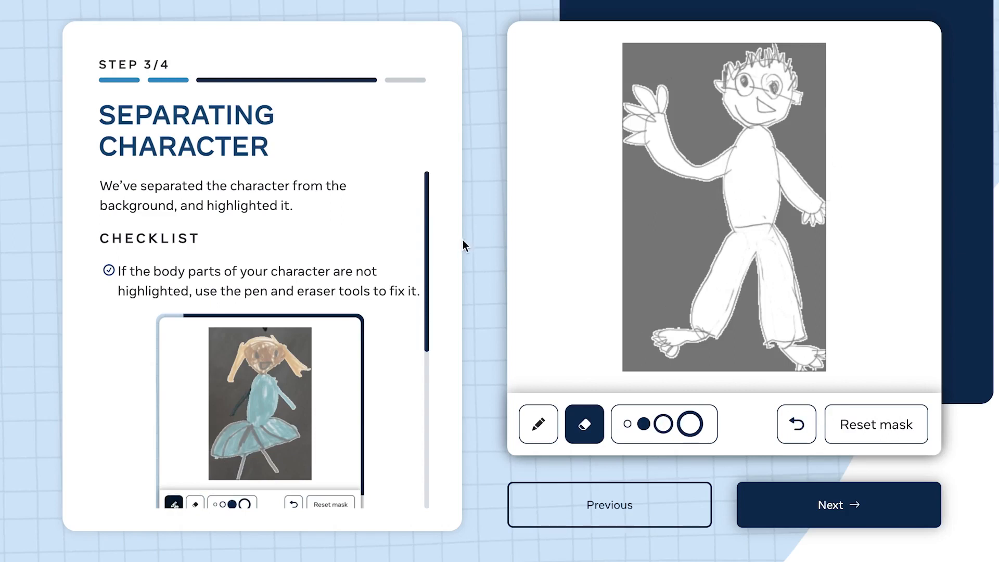
# Review the mask checklist and accept the boy's highlighted outline unchanged.
pyautogui.scroll(-3)
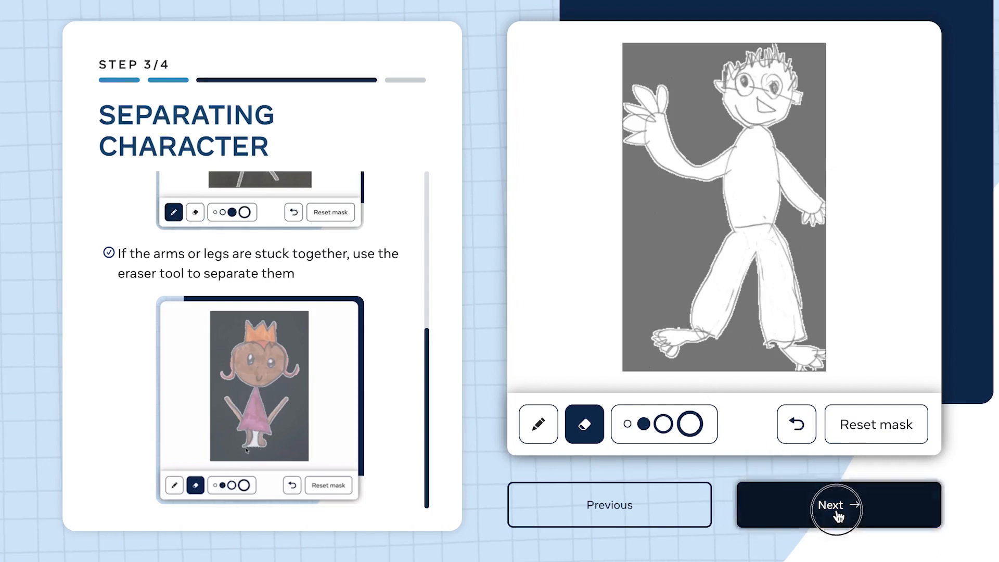
pyautogui.click(834, 508)
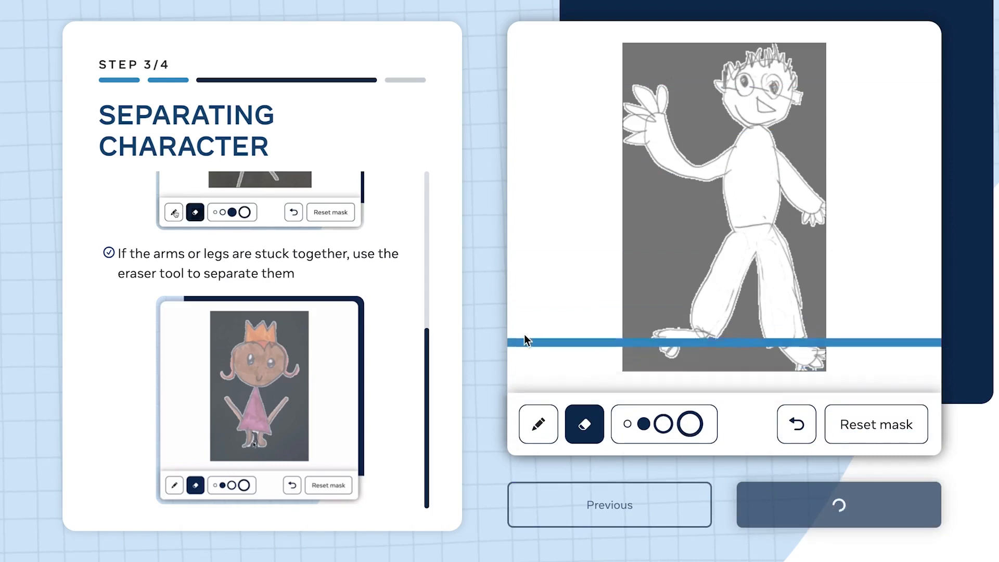
# Reach the joint skeleton on step 4 and move the right elbow joint onto the arm.
pyautogui.click(839, 505)
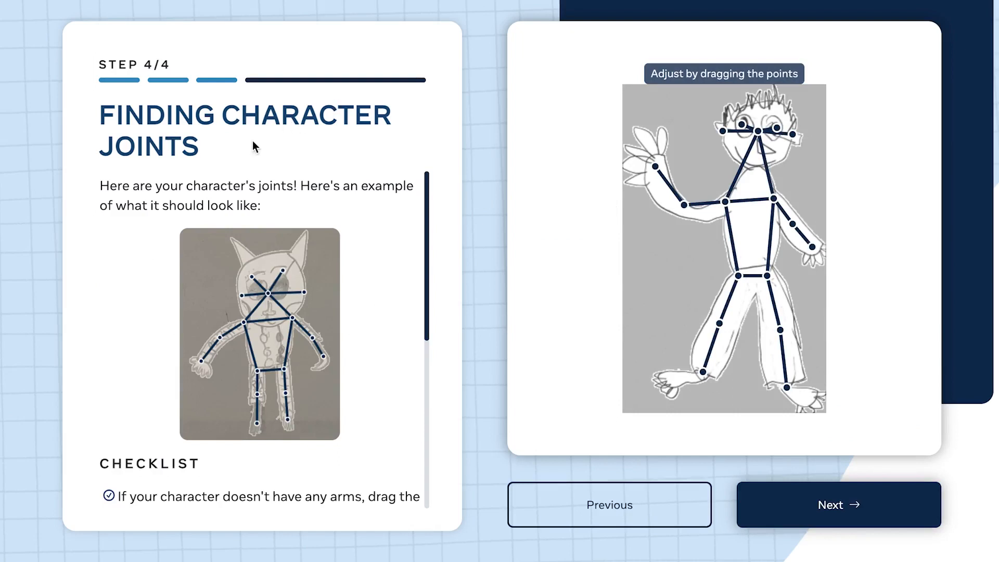
pyautogui.moveTo(793, 223)
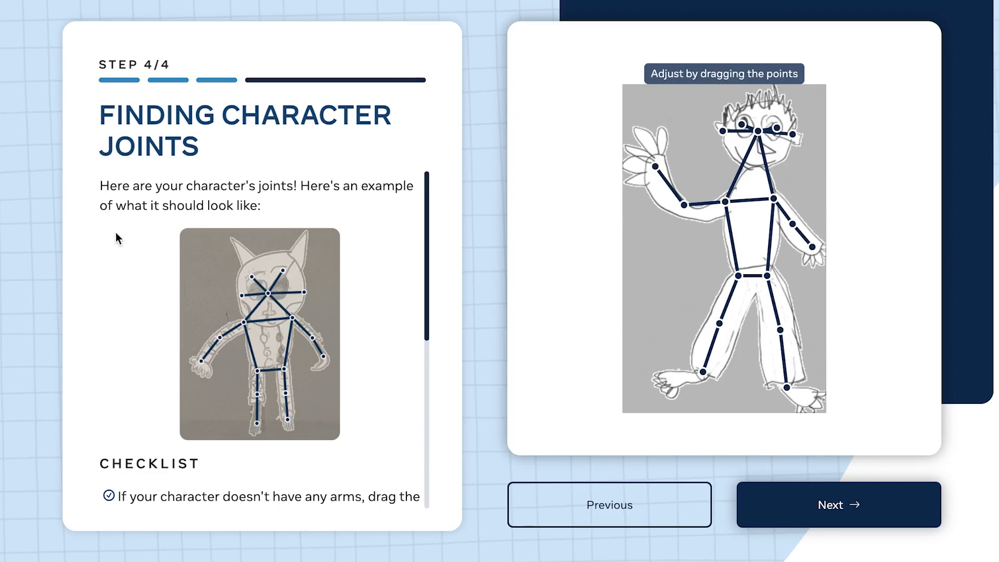
pyautogui.moveTo(298, 352)
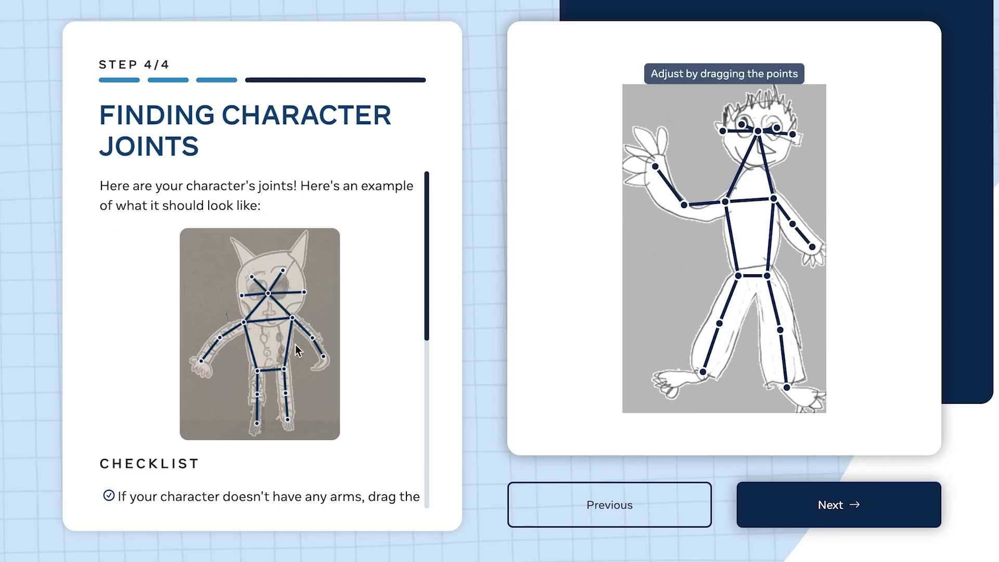
pyautogui.scroll(-3)
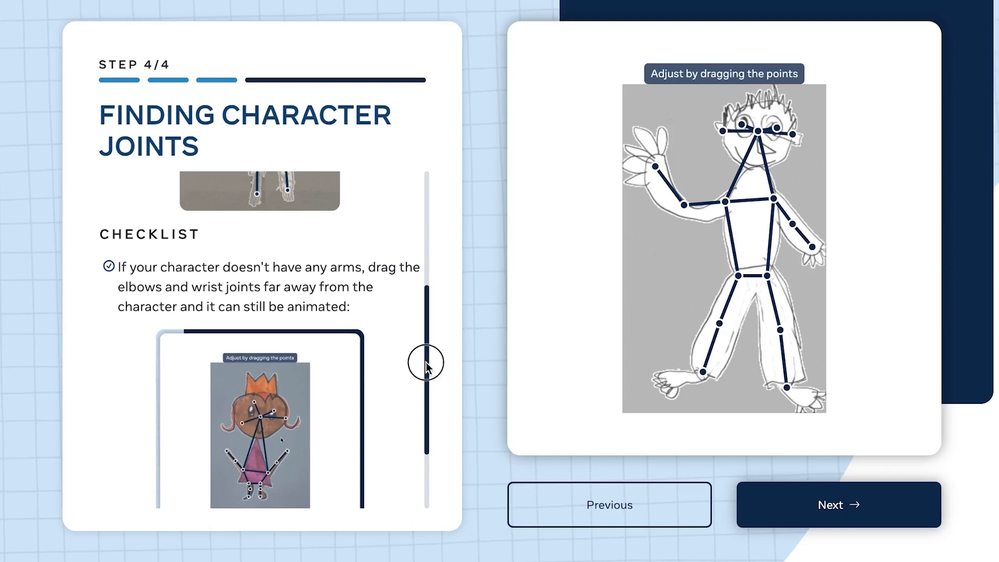
pyautogui.scroll(-3)
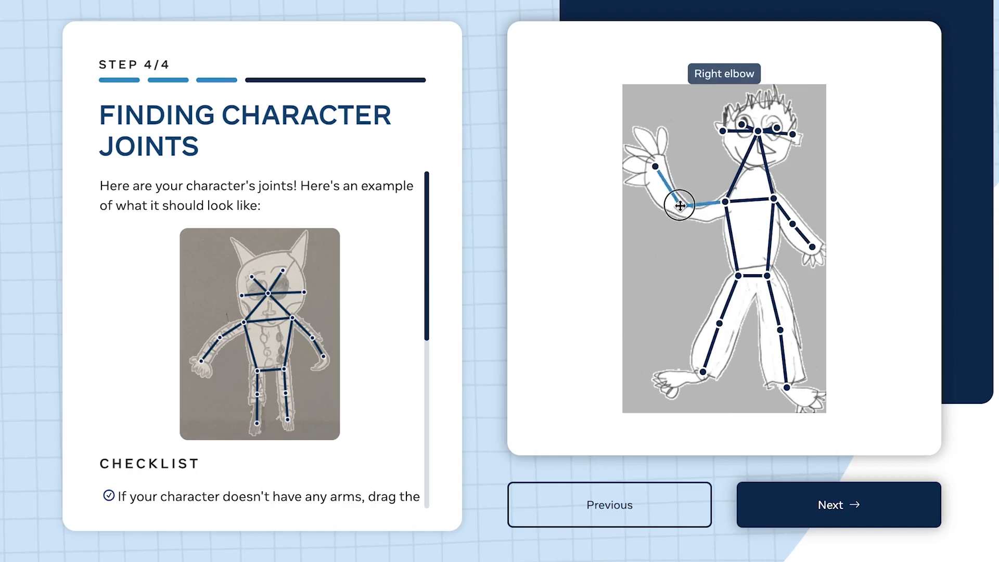
pyautogui.moveTo(679, 205); pyautogui.dragTo(730, 204)
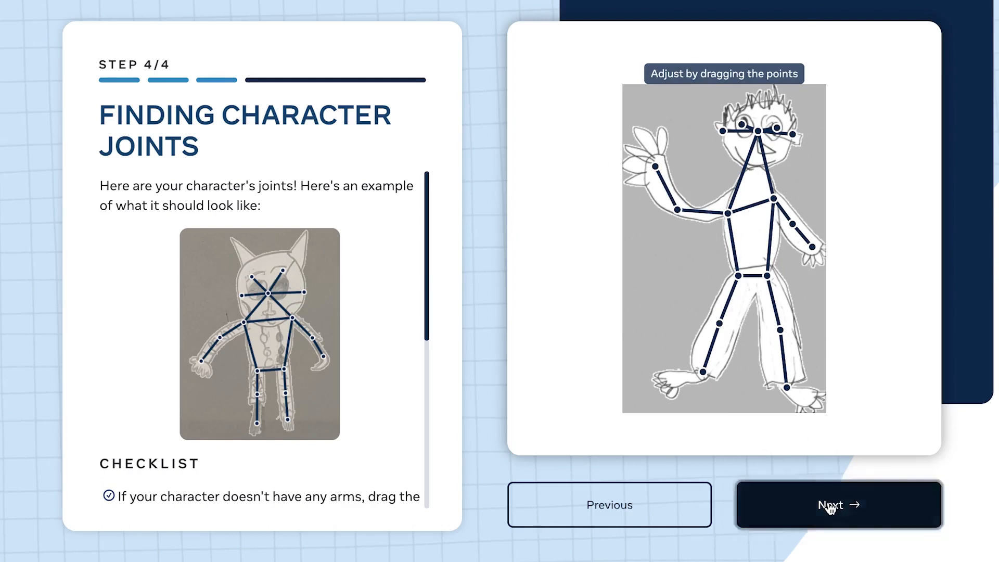
# Accept the joints and preview the boy performing a middle-row motion.
pyautogui.click(839, 503)
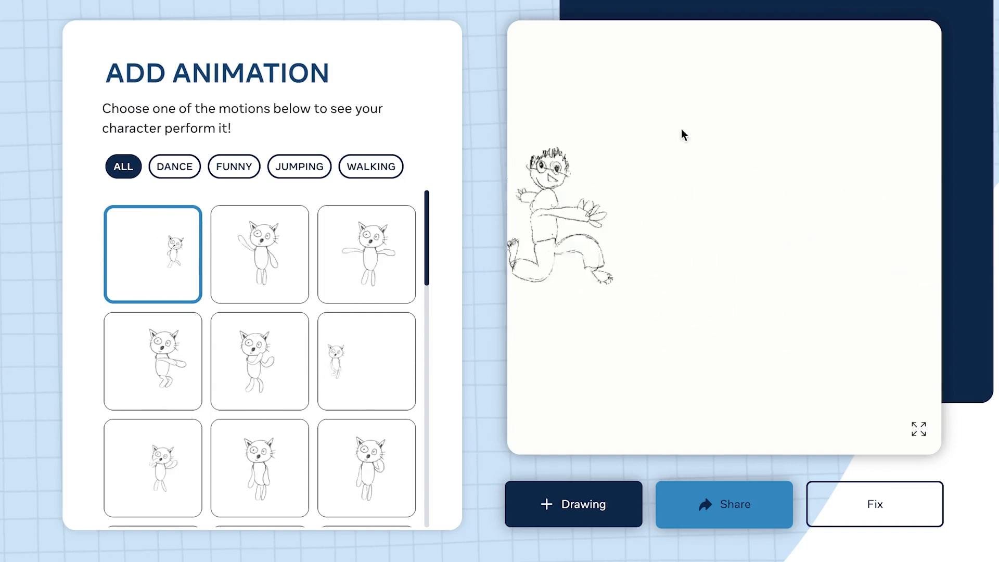
pyautogui.click(298, 167)
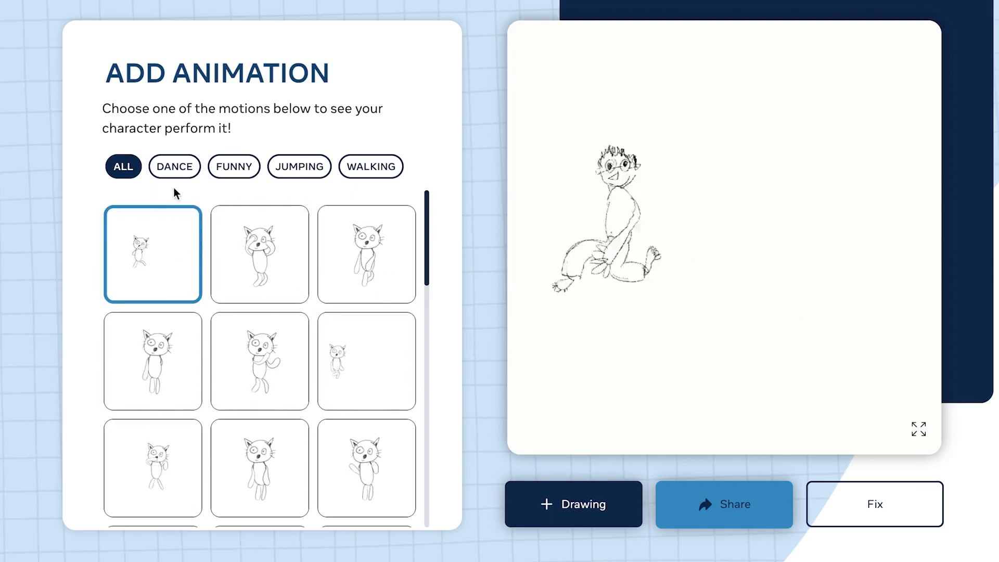
pyautogui.click(370, 166)
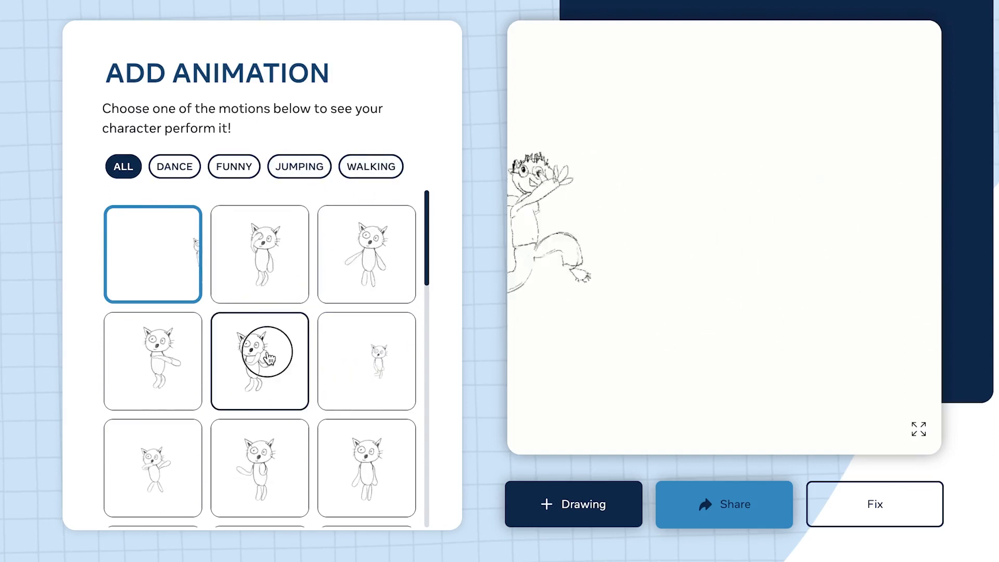
pyautogui.click(260, 361)
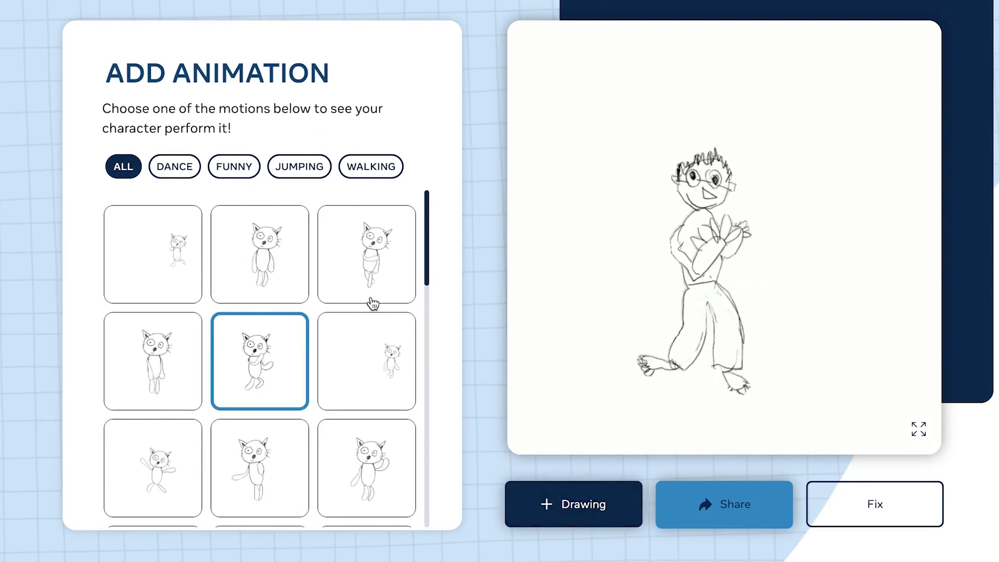
# Browse the jumping, dance, funny and walking filters, then apply the first walking motion.
pyautogui.click(299, 167)
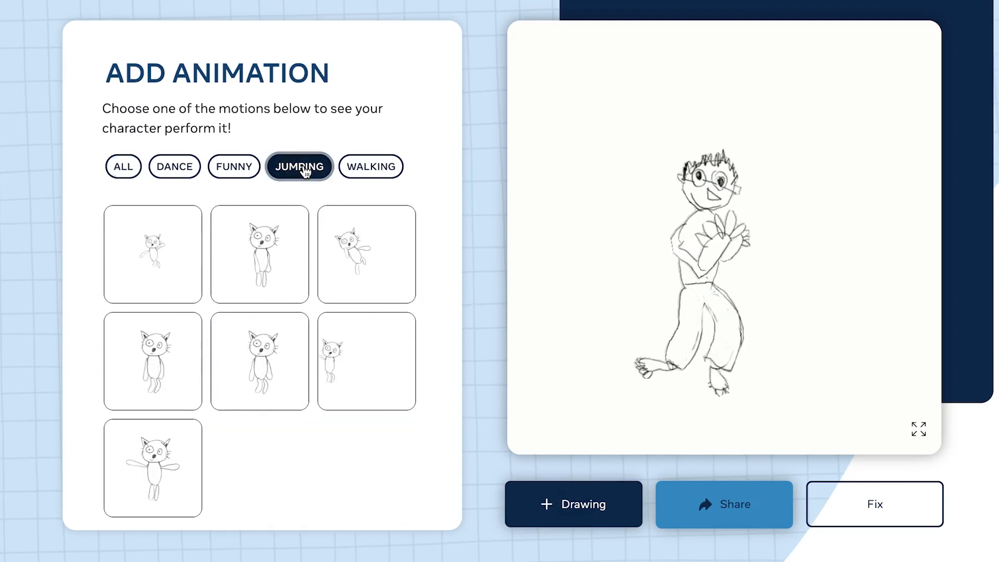
pyautogui.click(175, 167)
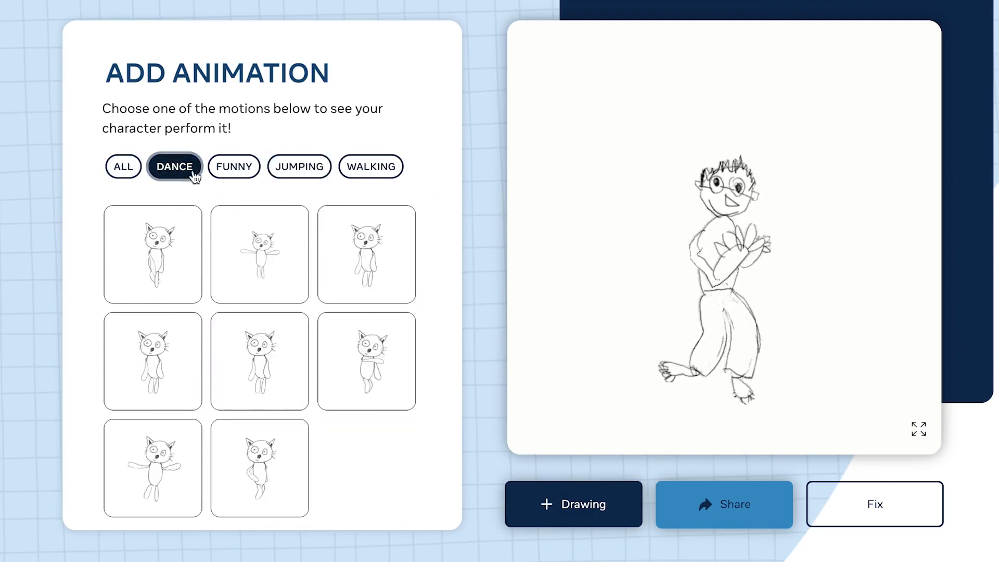
pyautogui.click(234, 167)
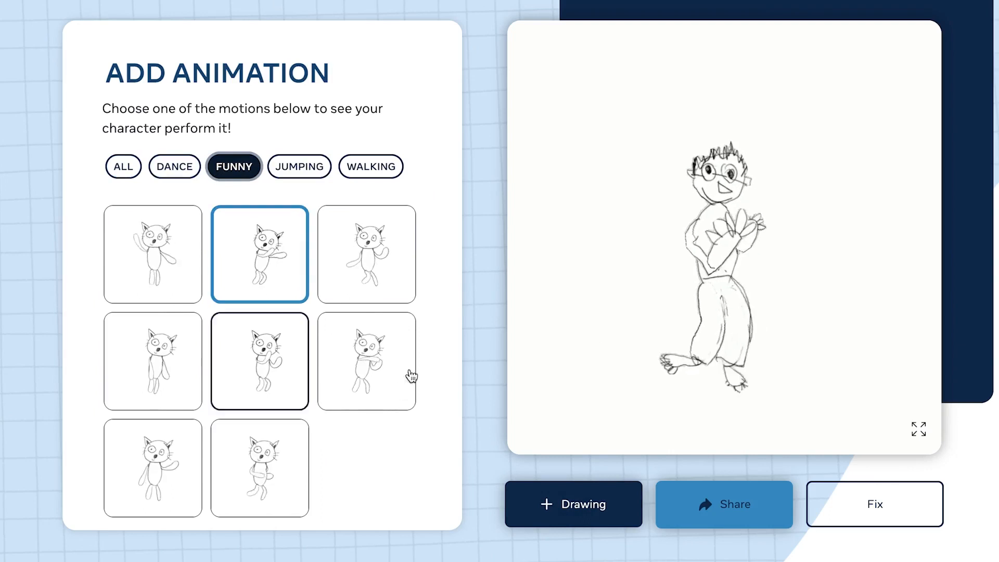
pyautogui.click(370, 167)
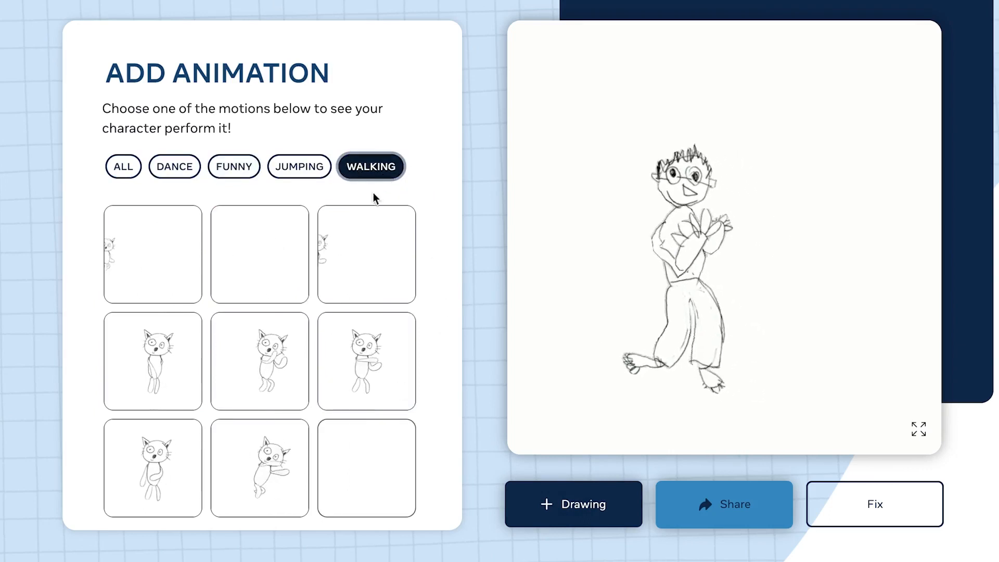
pyautogui.click(152, 254)
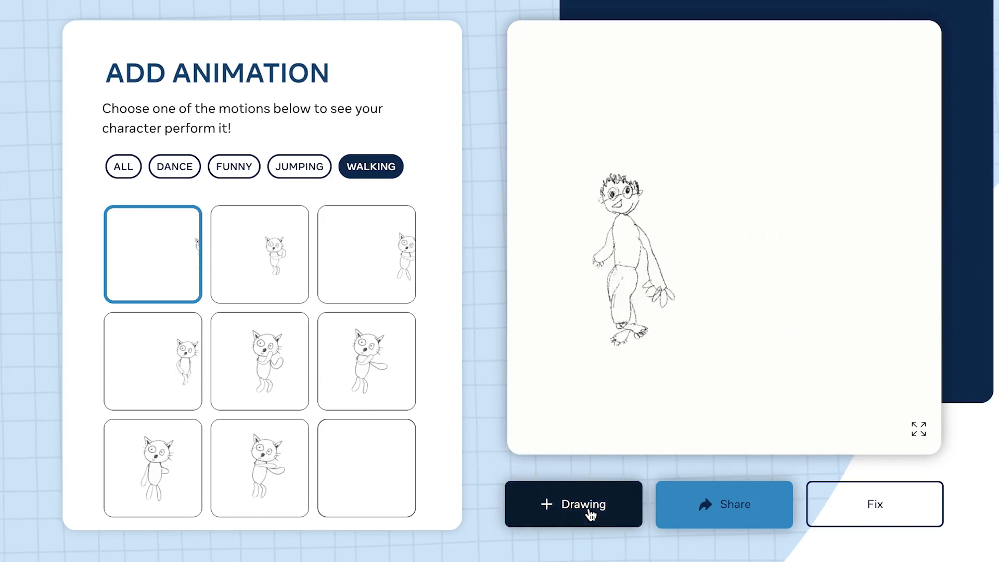
# Add a new drawing from the local picture 3.jpeg and continue to the research-consent question.
pyautogui.click(581, 504)
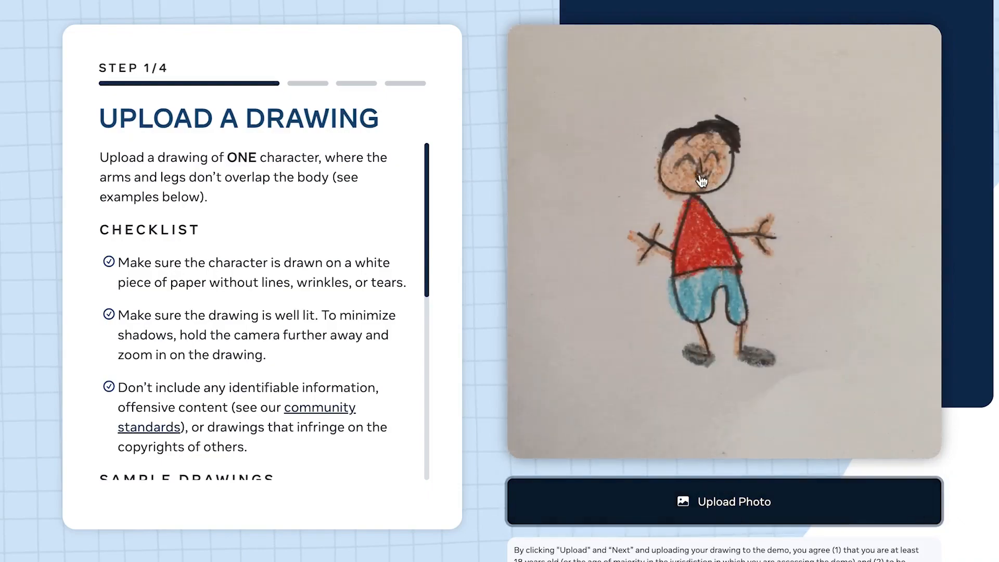
pyautogui.click(734, 502)
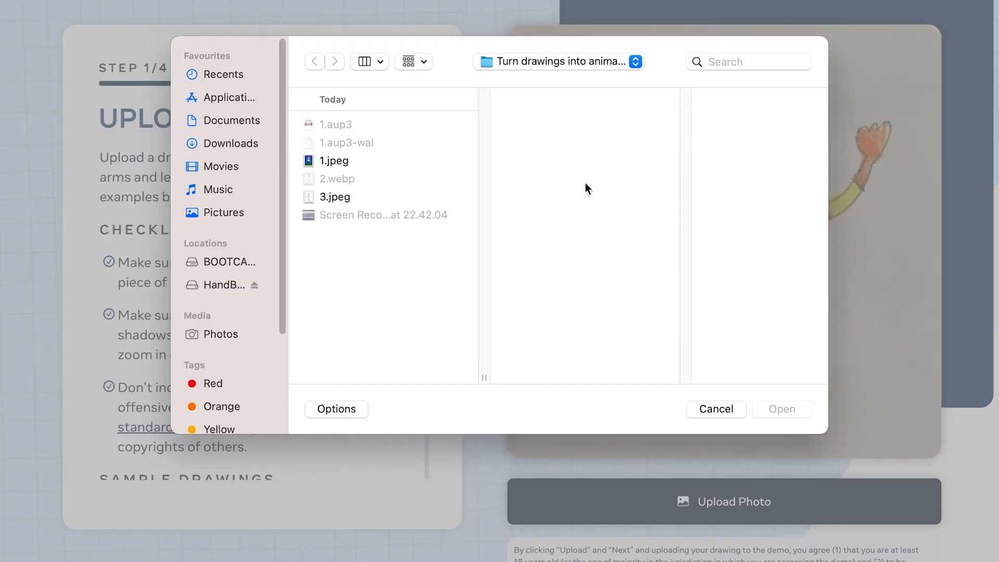
pyautogui.click(334, 196)
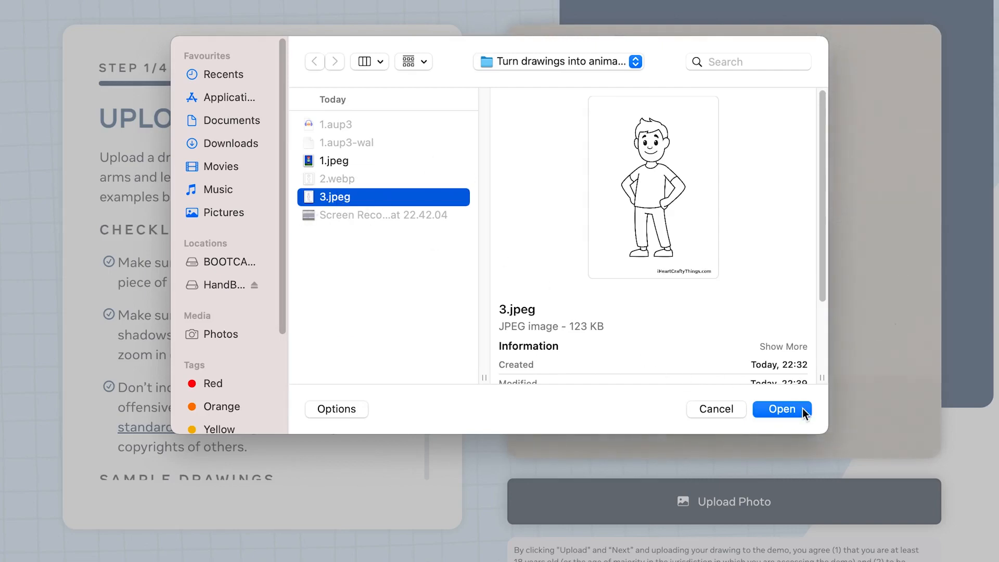
pyautogui.click(782, 409)
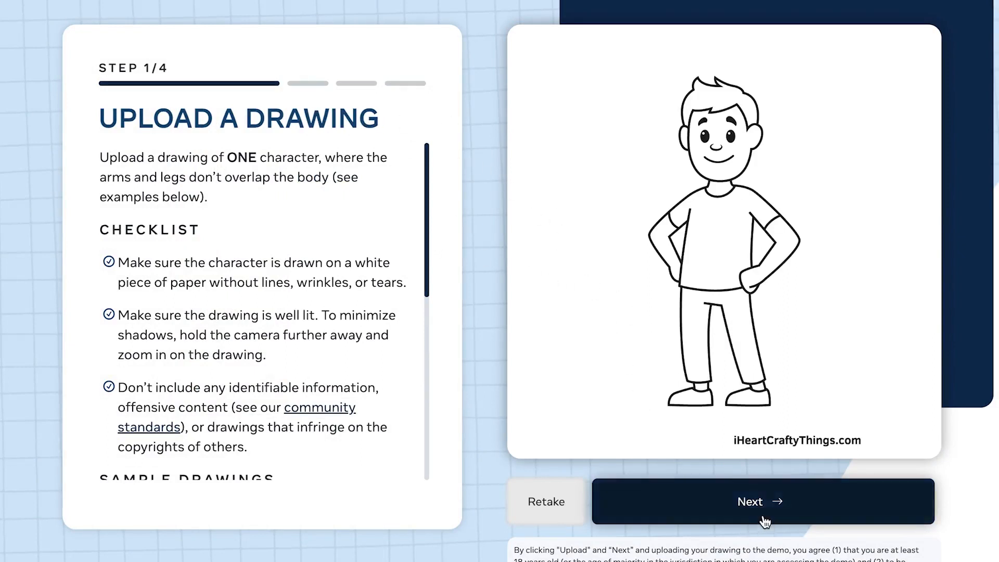
pyautogui.click(762, 502)
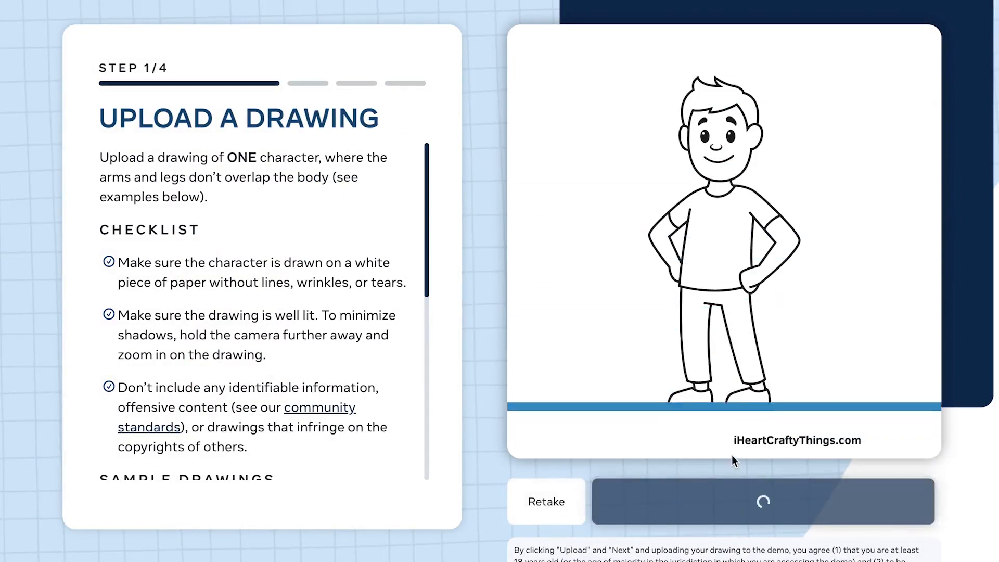
pyautogui.click(762, 502)
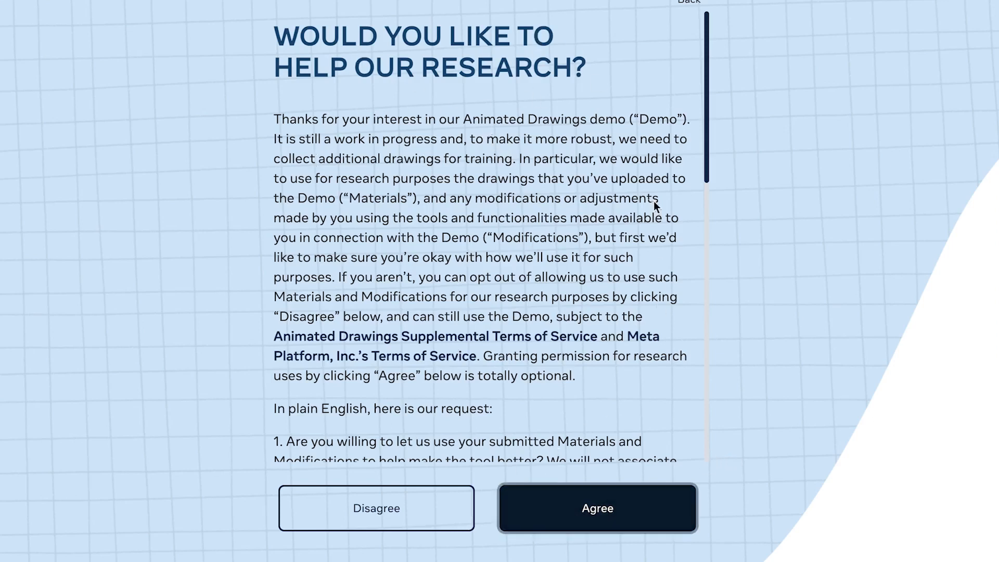
# Agree to research use, pull the box's bottom and sides in around the cartoon boy, and accept it.
pyautogui.click(600, 508)
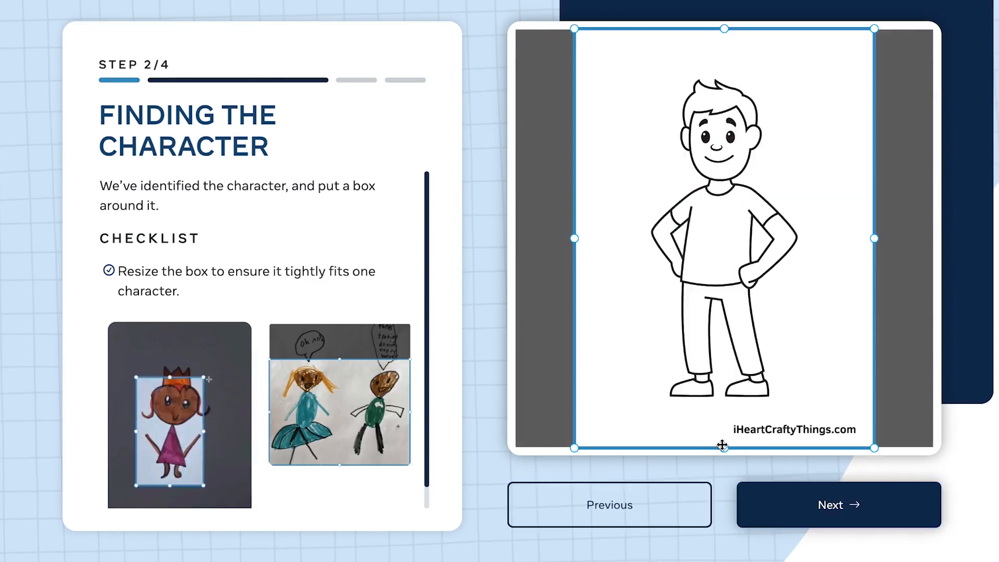
pyautogui.moveTo(722, 446); pyautogui.dragTo(722, 416)
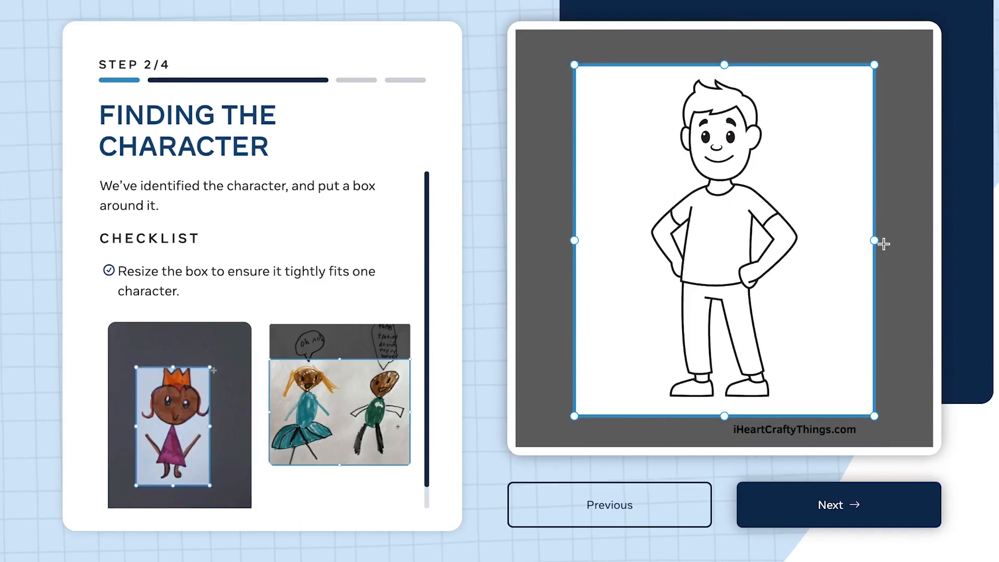
pyautogui.moveTo(884, 242); pyautogui.dragTo(871, 240)
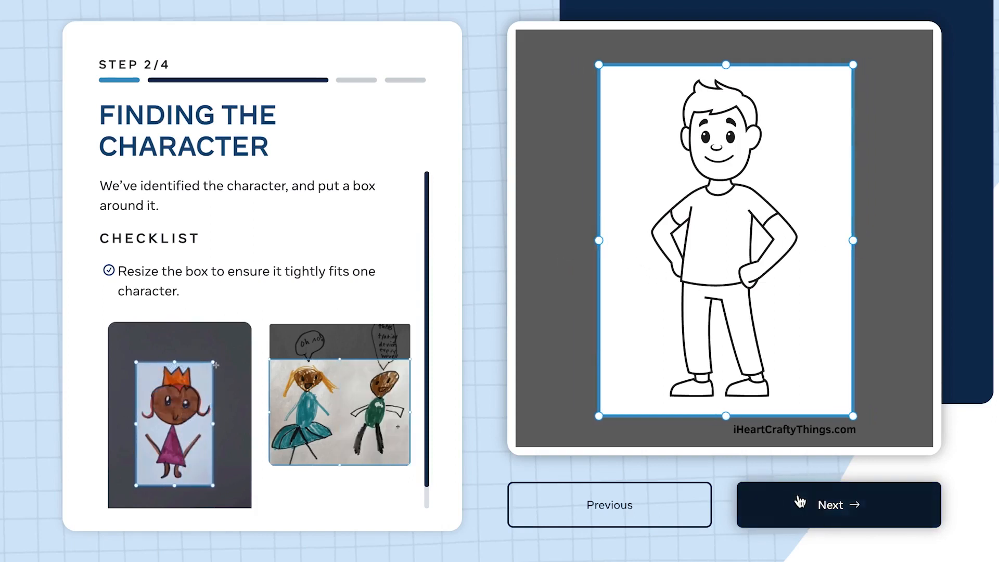
pyautogui.click(839, 504)
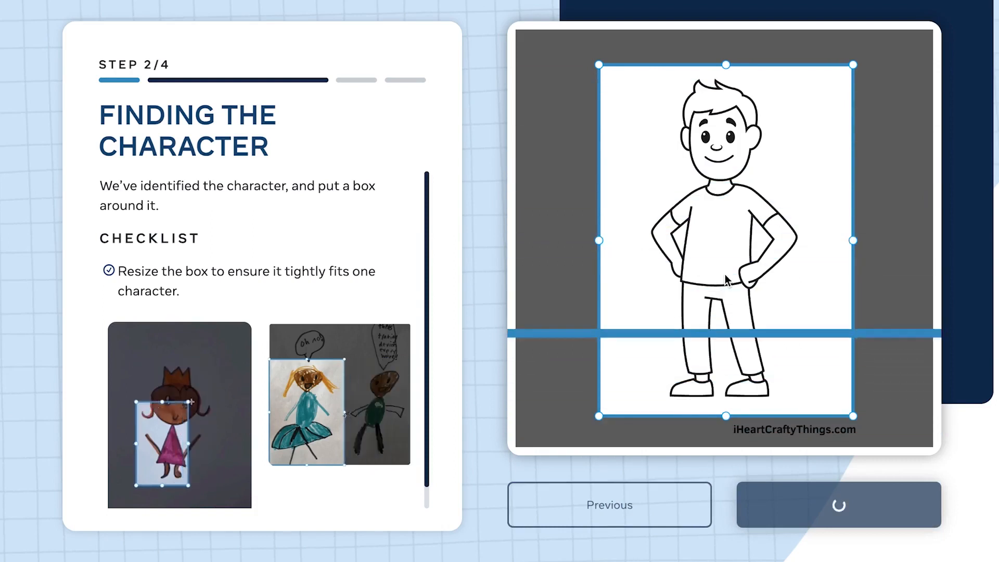
pyautogui.click(840, 505)
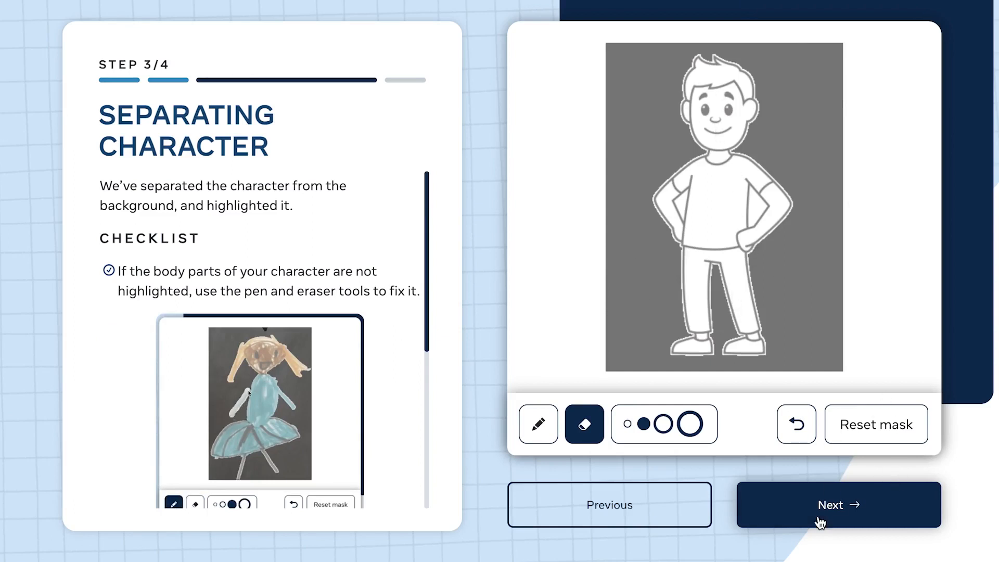
# Accept the cartoon boy's separated outline and detected joints unchanged, reaching motion picking.
pyautogui.click(838, 504)
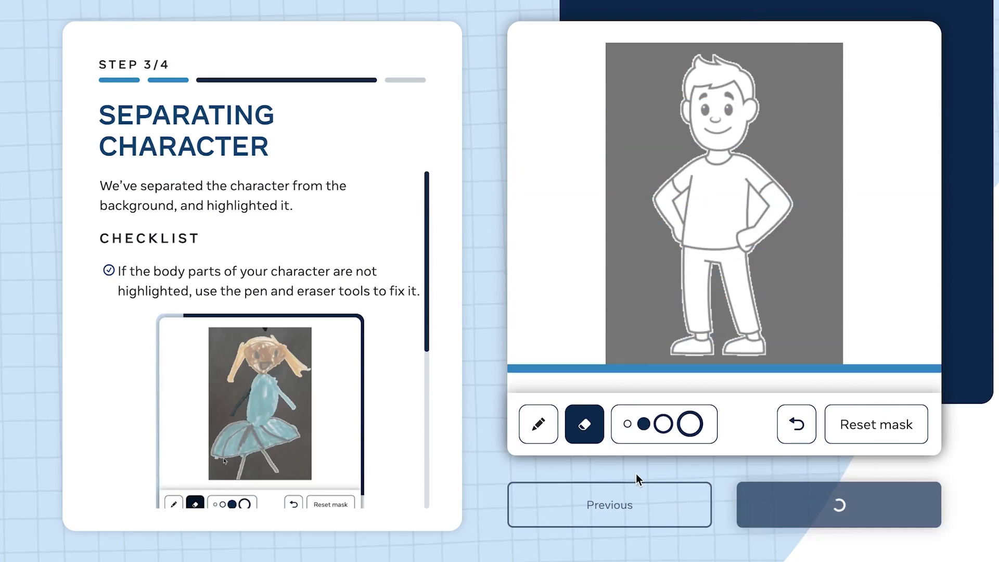
pyautogui.click(839, 505)
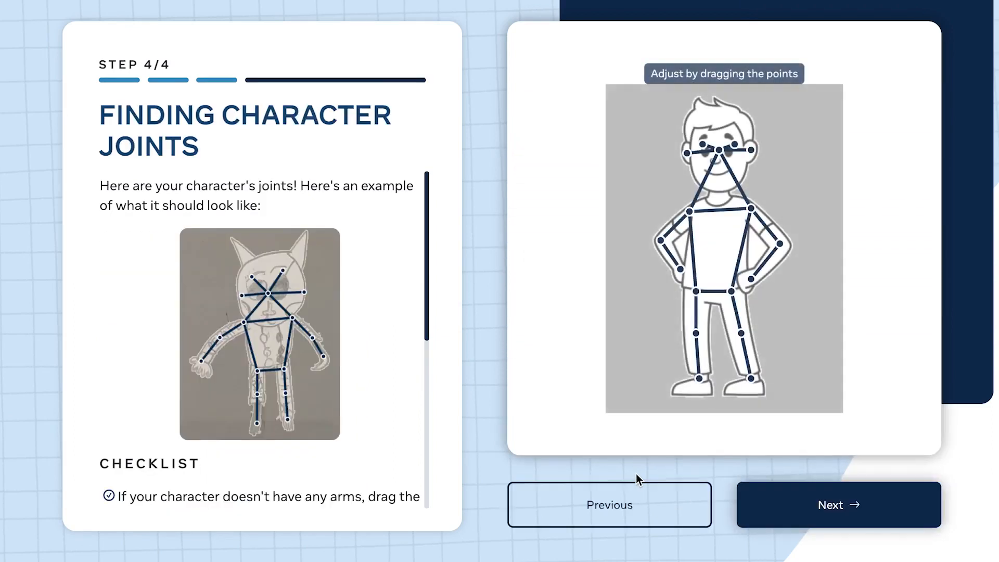
pyautogui.moveTo(777, 172)
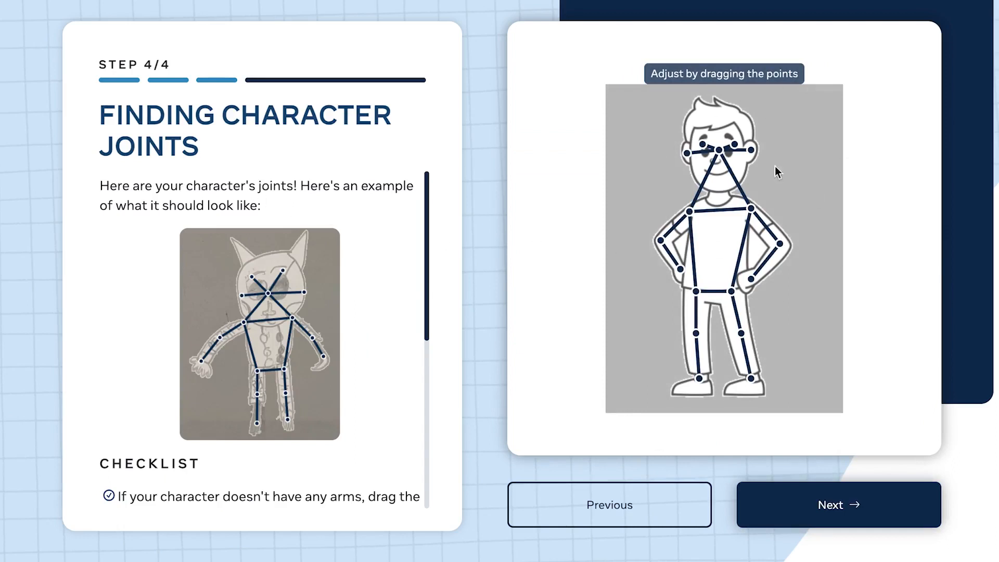
pyautogui.click(840, 505)
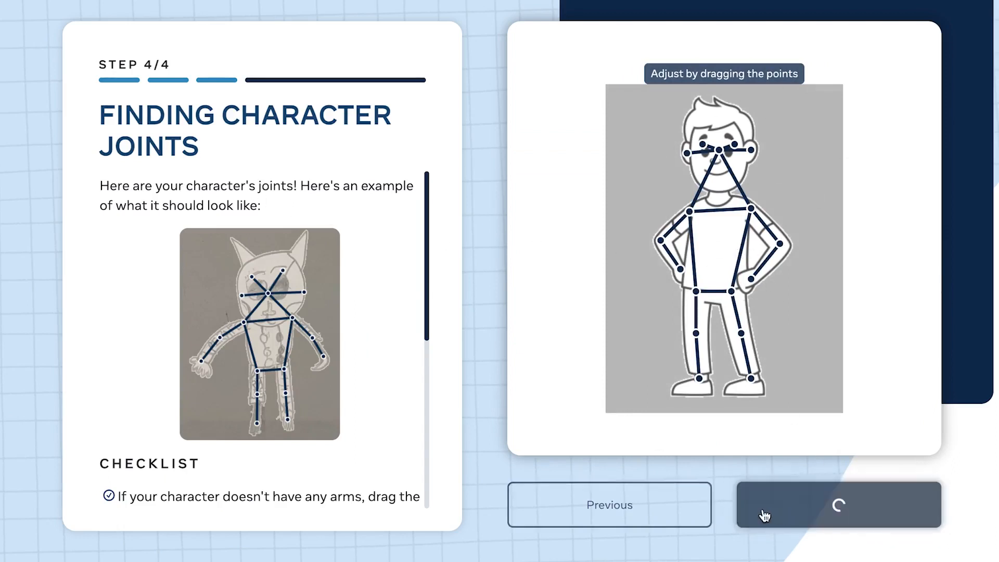
pyautogui.click(842, 505)
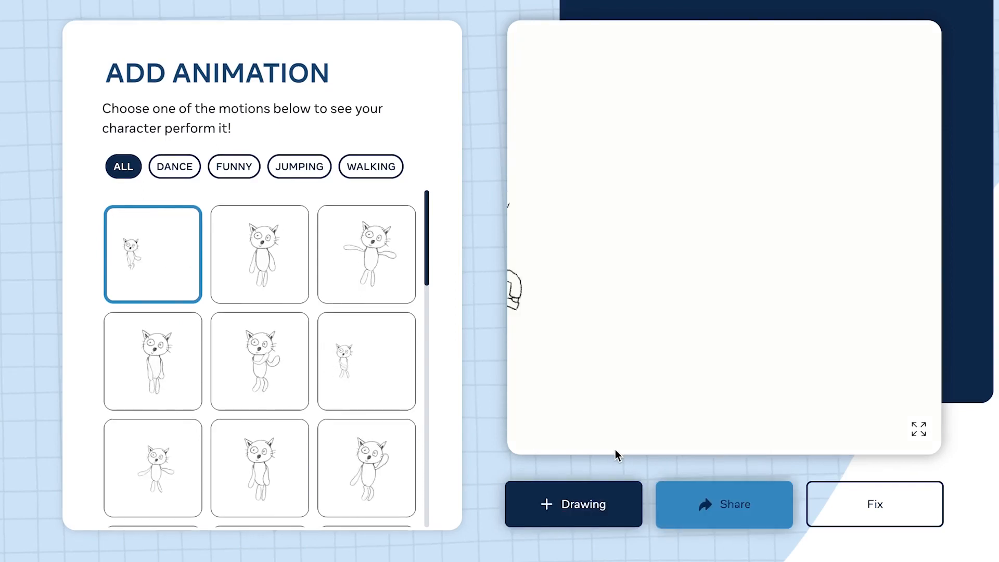
# Copy the page link for the cartoon boy's running-jump animation from the Share dialog.
pyautogui.click(152, 253)
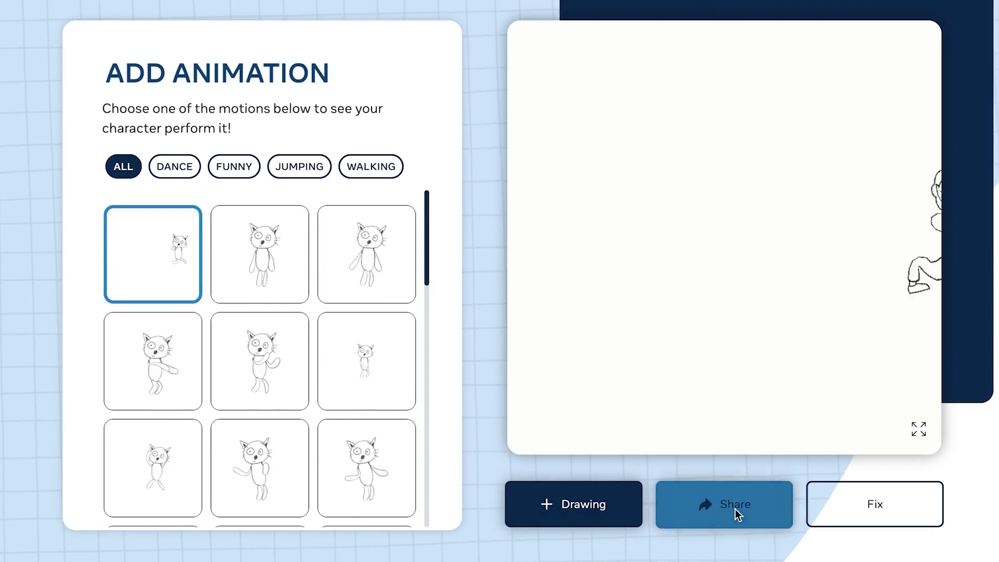
pyautogui.click(727, 503)
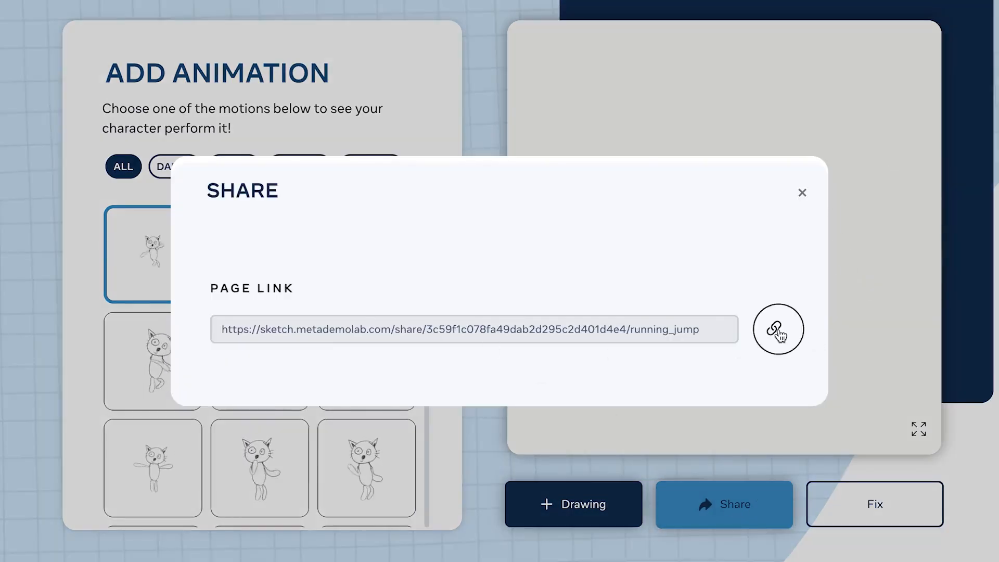
pyautogui.click(778, 329)
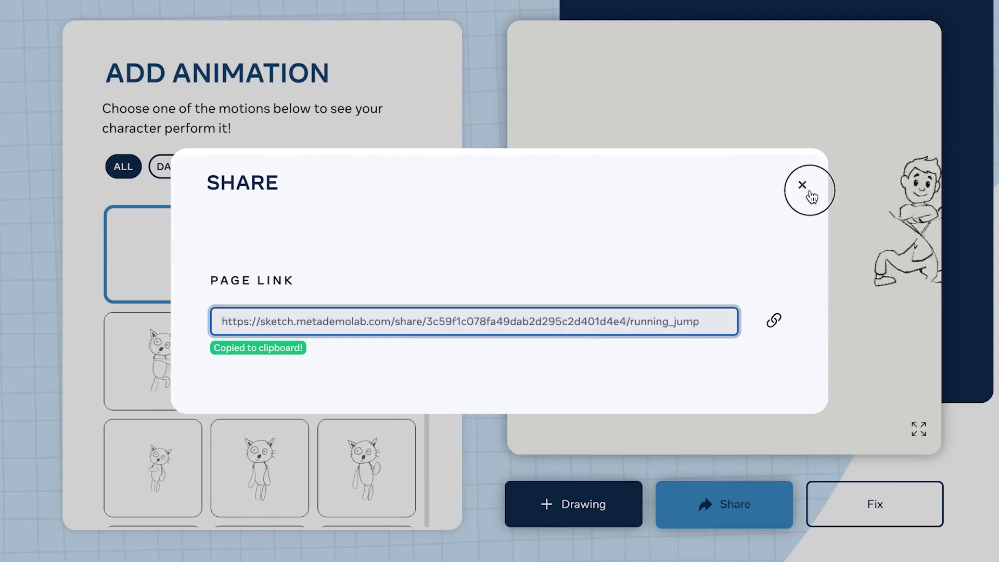
pyautogui.click(803, 185)
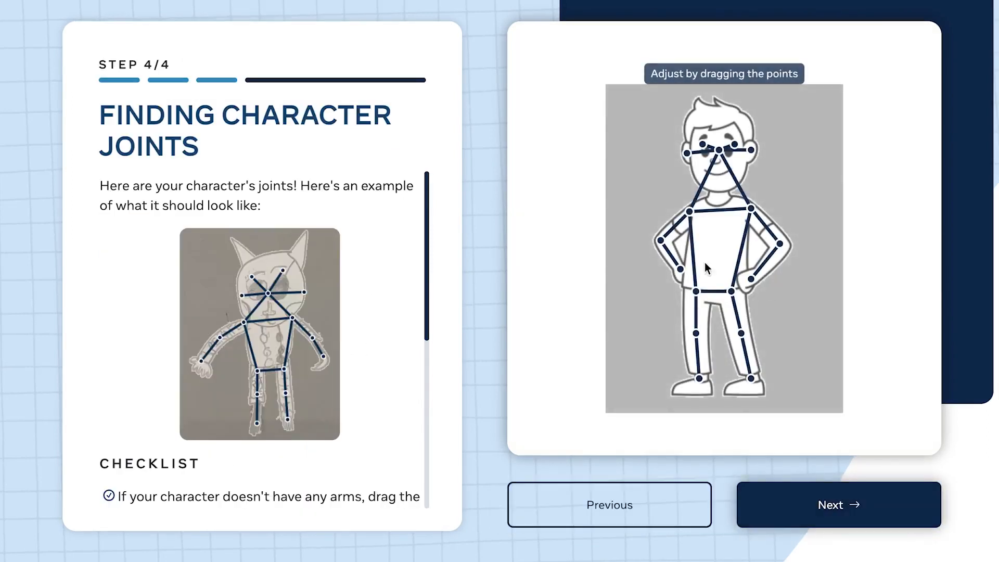
# Accept the cartoon boy's joints as-is with Next so his animation regenerates.
pyautogui.click(840, 505)
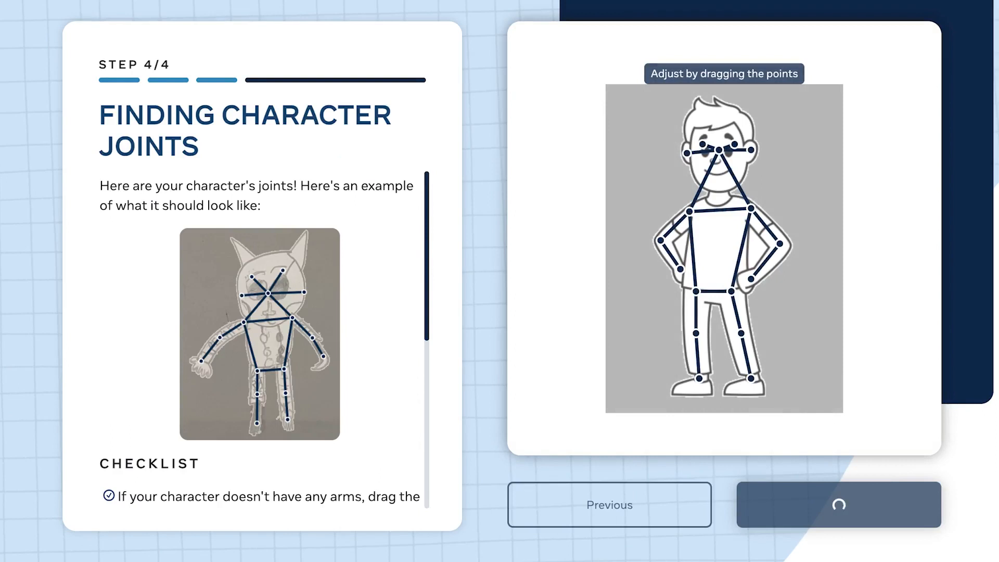
pyautogui.click(839, 506)
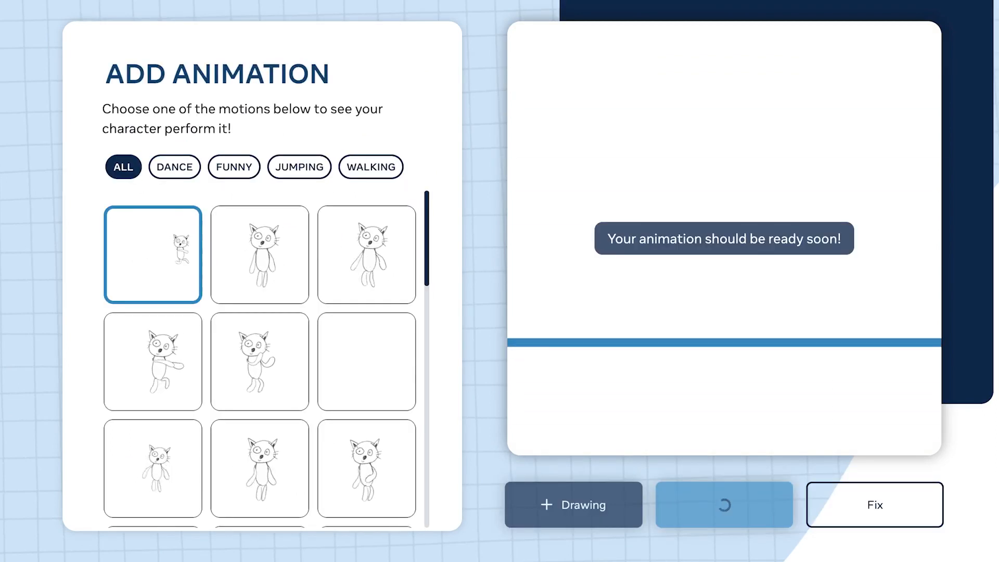